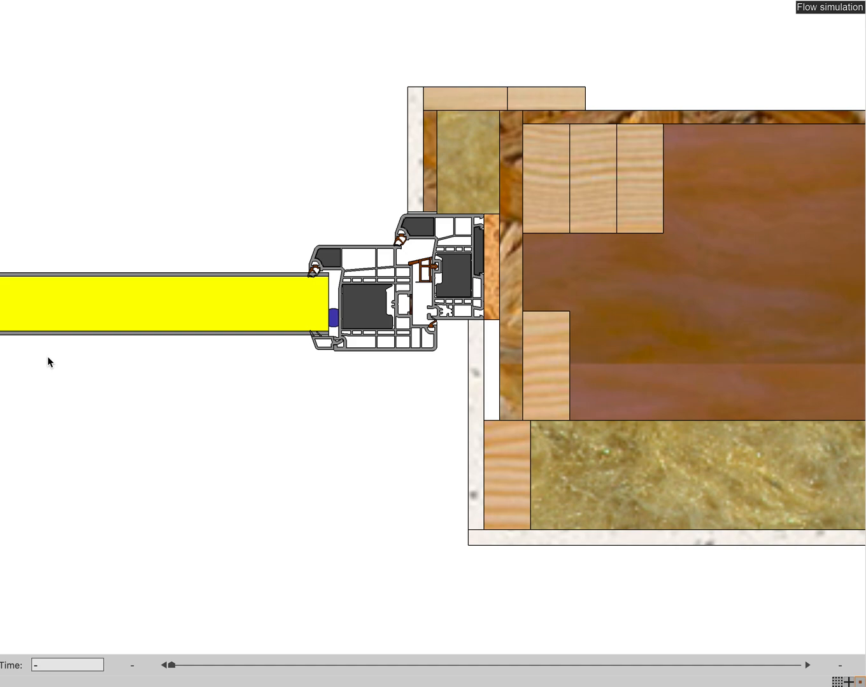
mouse_move(418, 291)
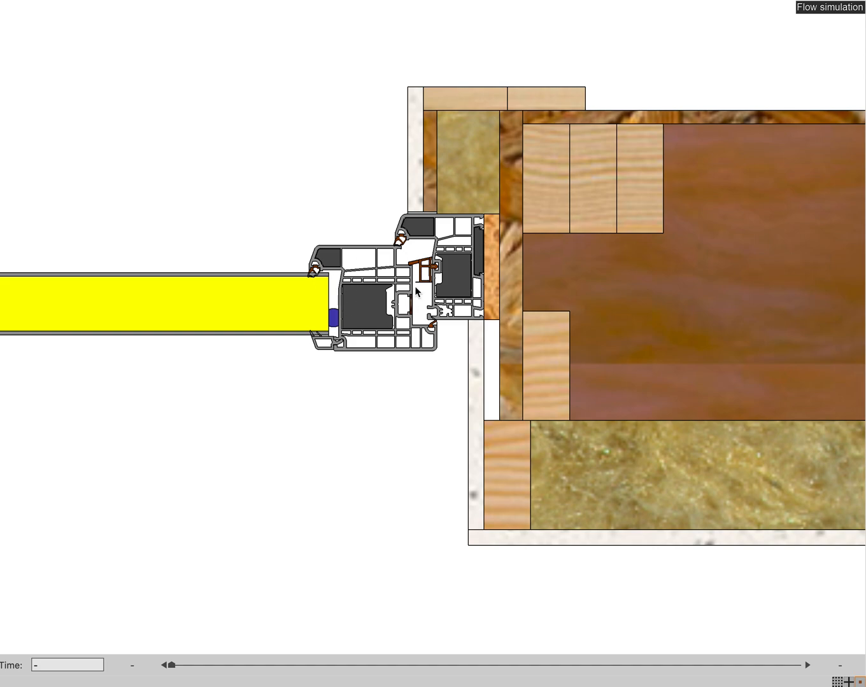
mouse_move(585, 247)
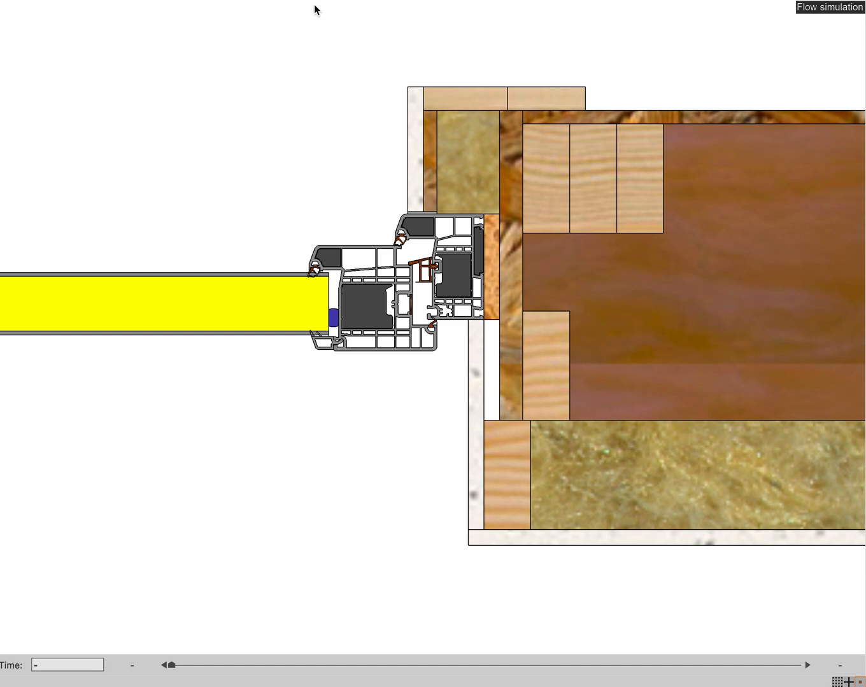
mouse_move(344, 642)
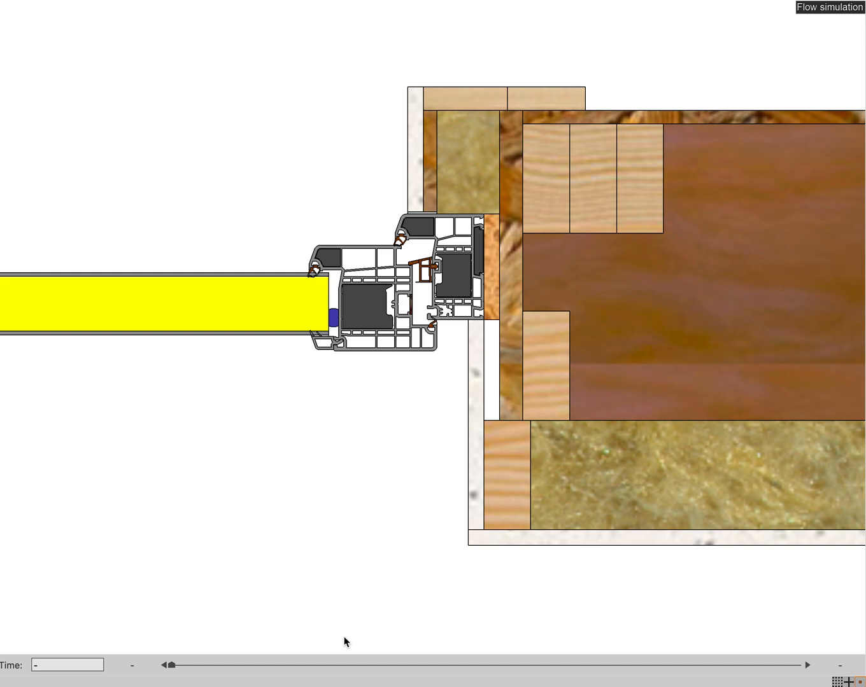
mouse_move(518, 287)
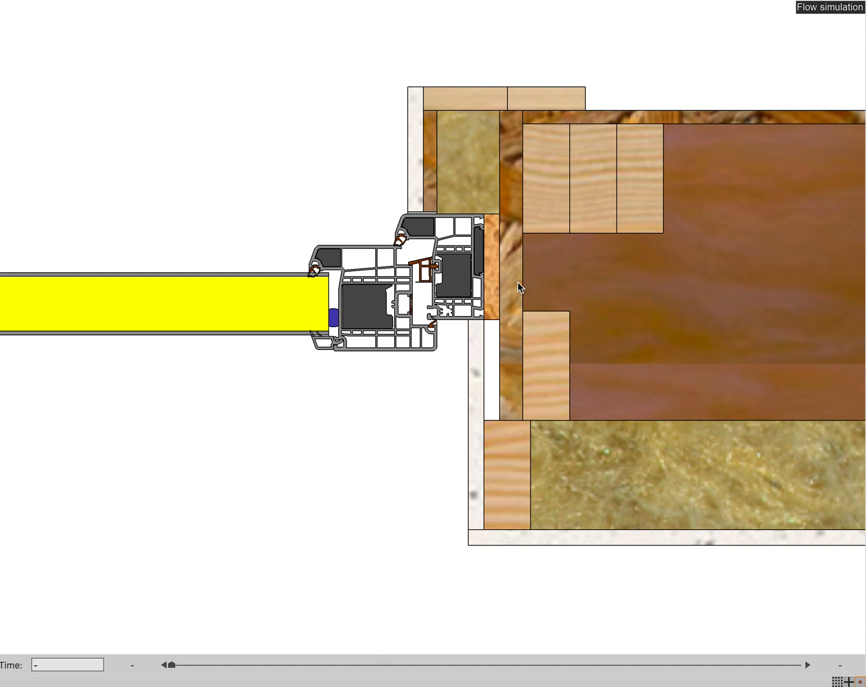
mouse_move(542, 172)
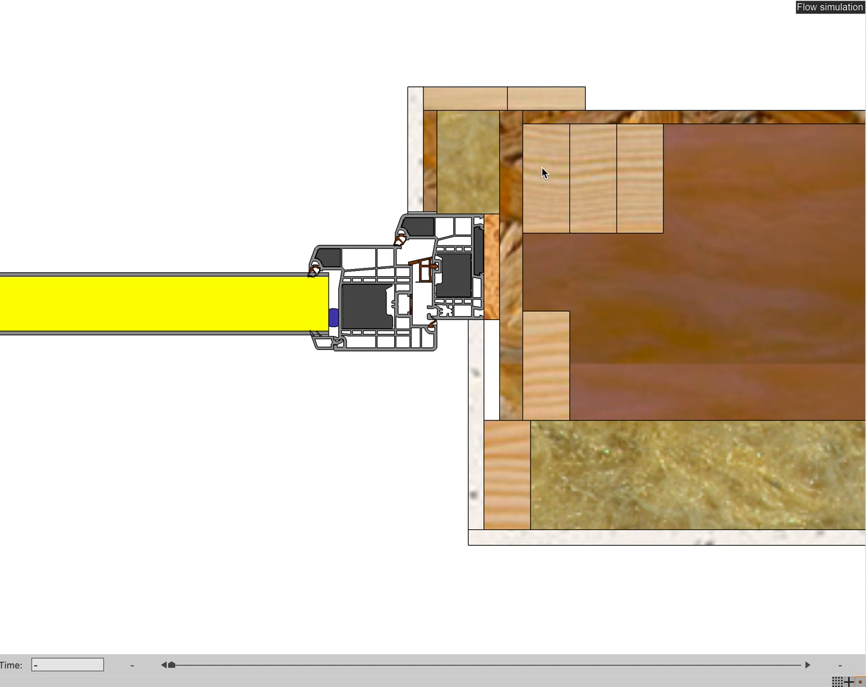
mouse_move(639, 178)
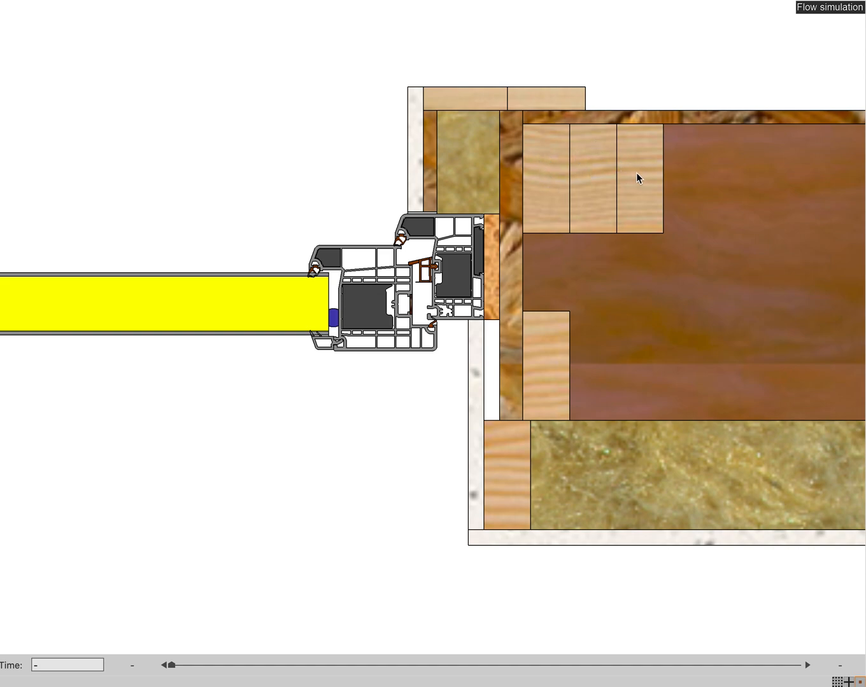
mouse_move(533, 154)
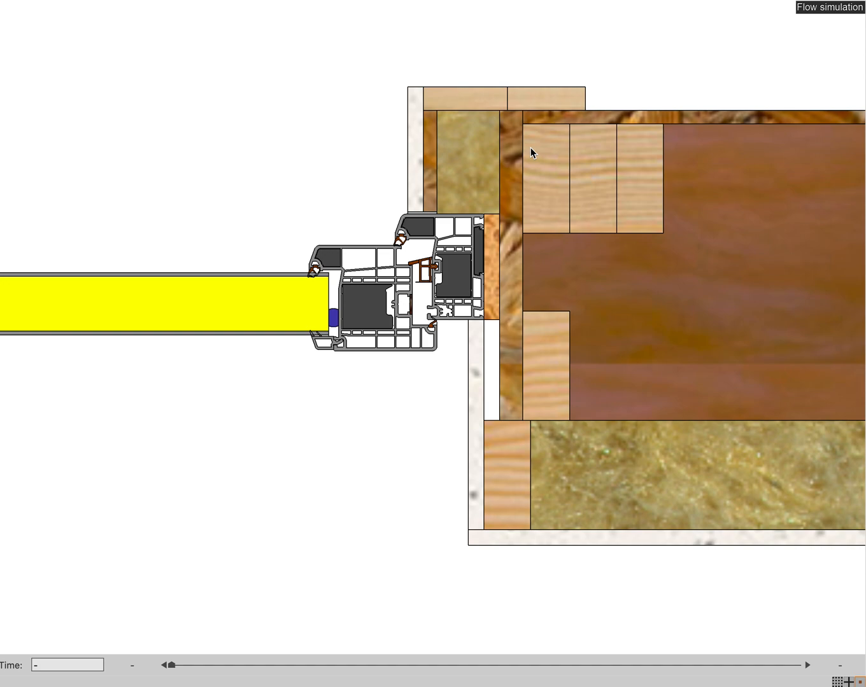
mouse_move(519, 148)
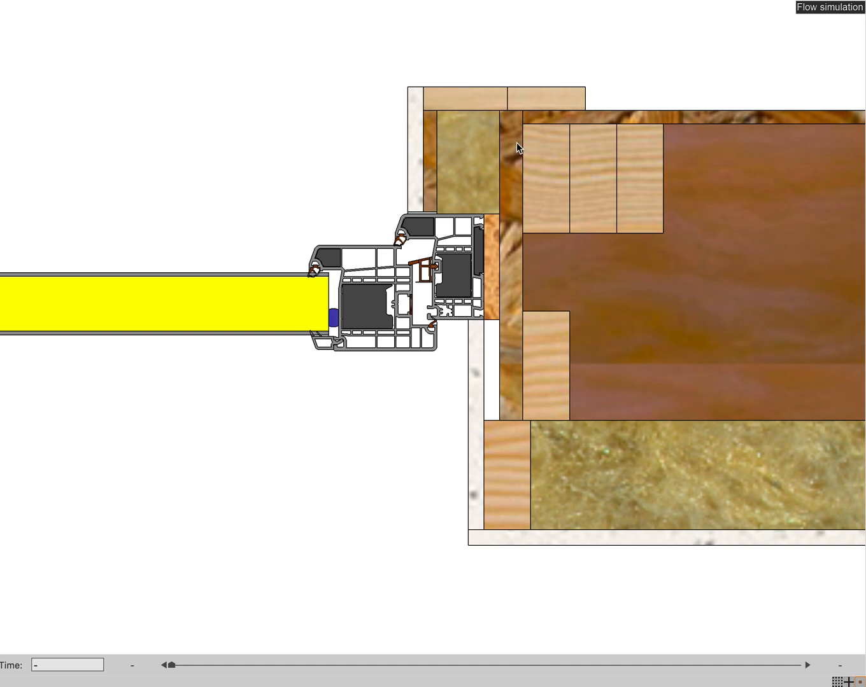
mouse_move(517, 273)
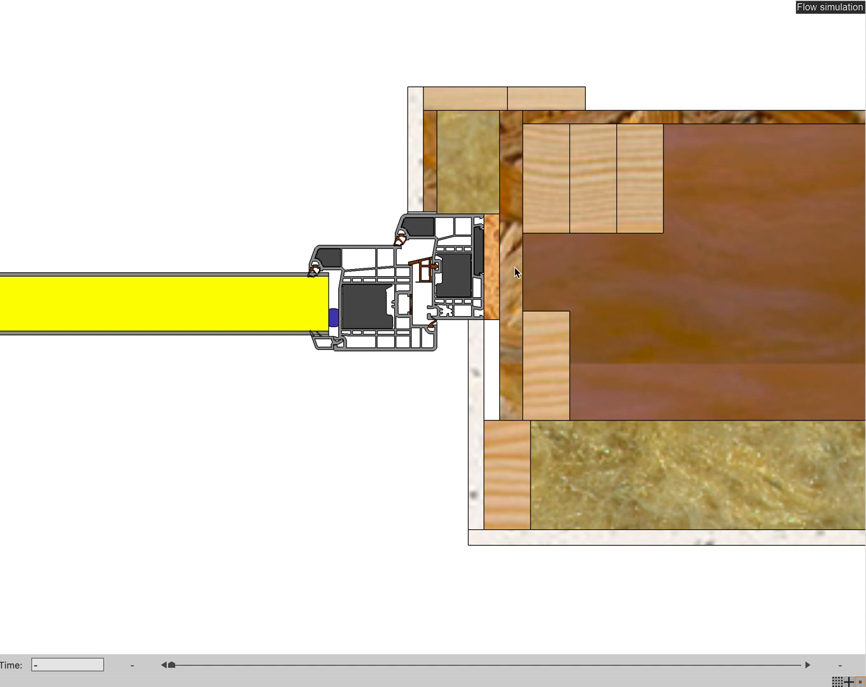
mouse_move(496, 233)
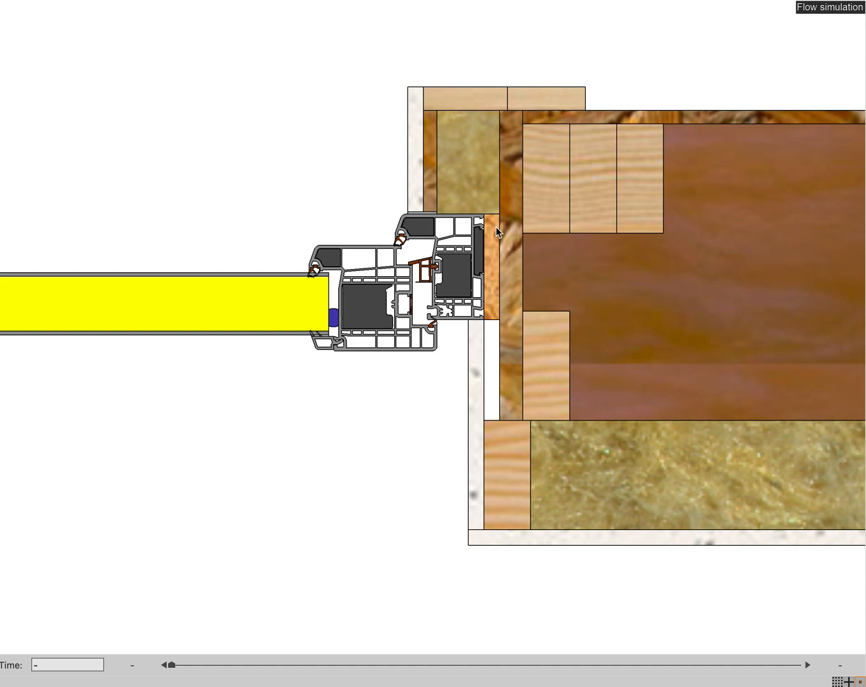
mouse_move(506, 361)
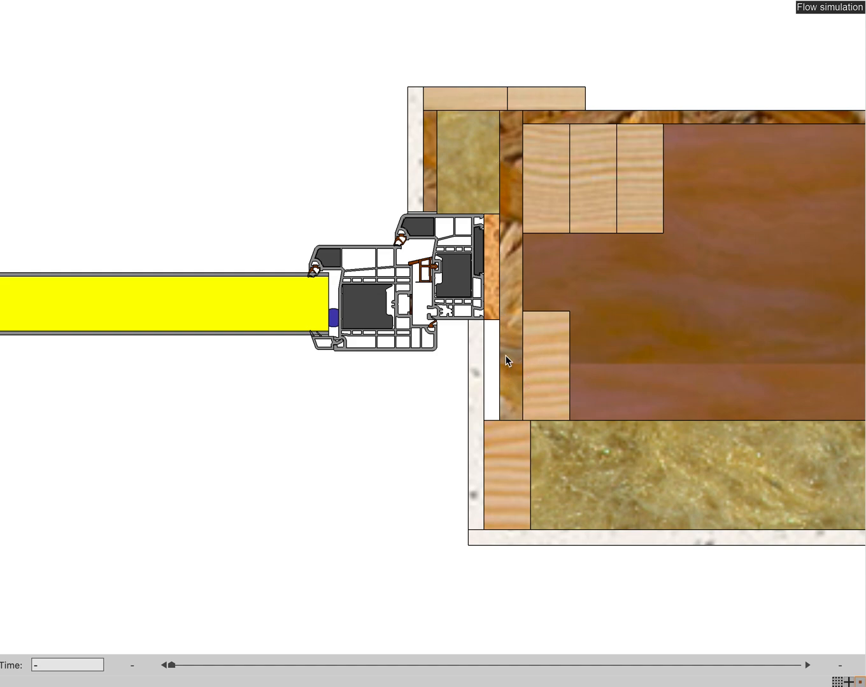
mouse_move(503, 280)
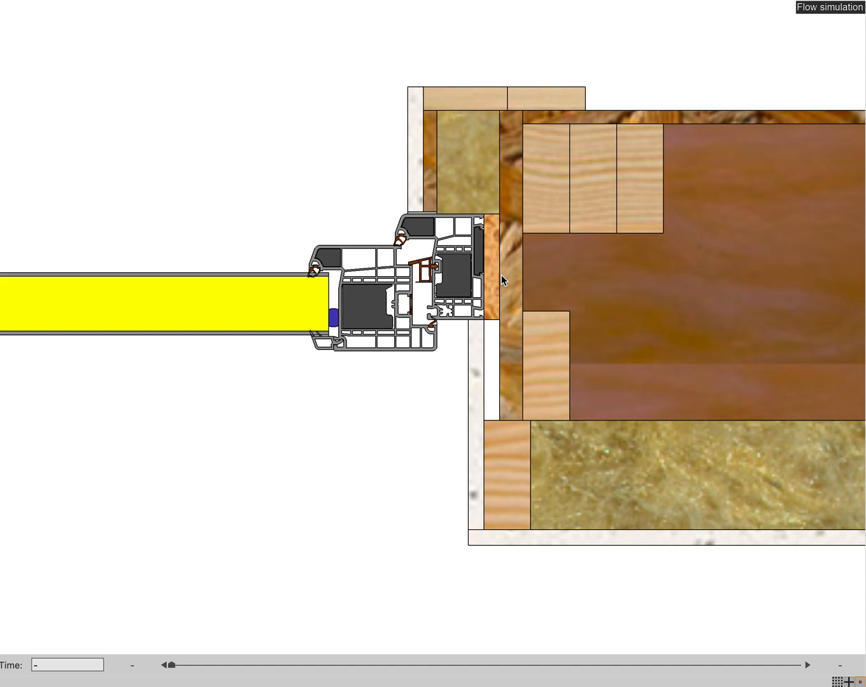
mouse_move(523, 280)
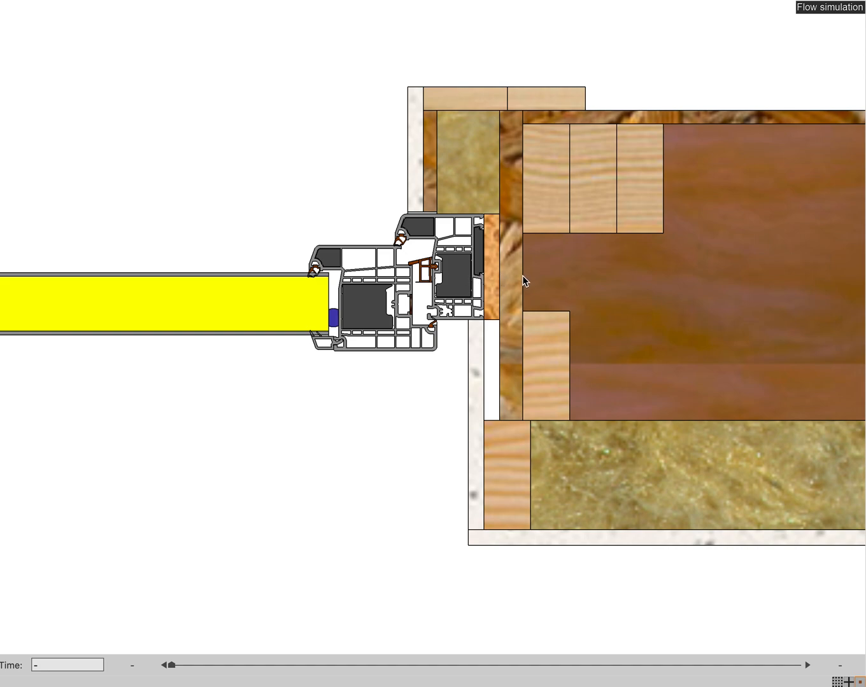
mouse_move(490, 173)
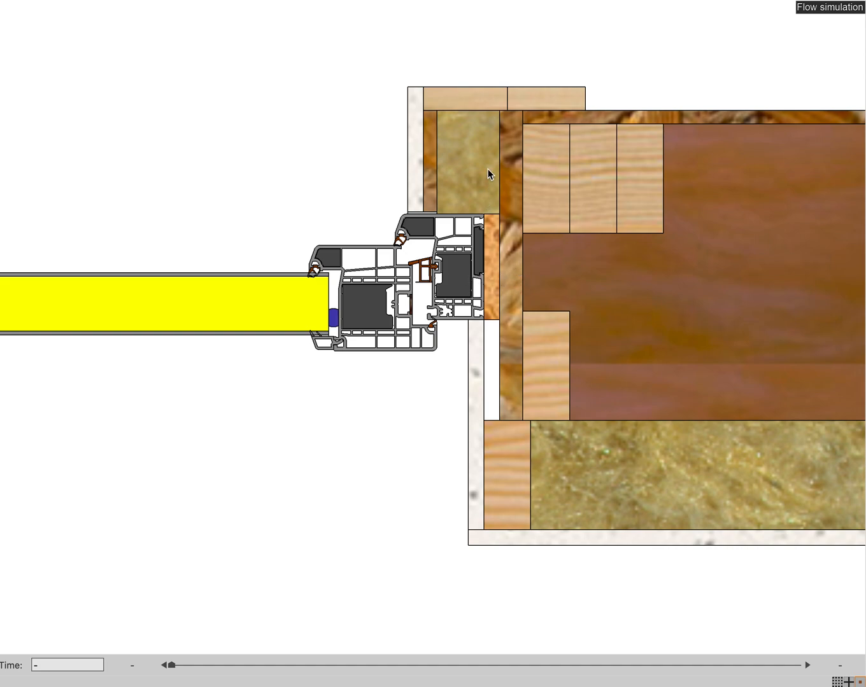
mouse_move(428, 193)
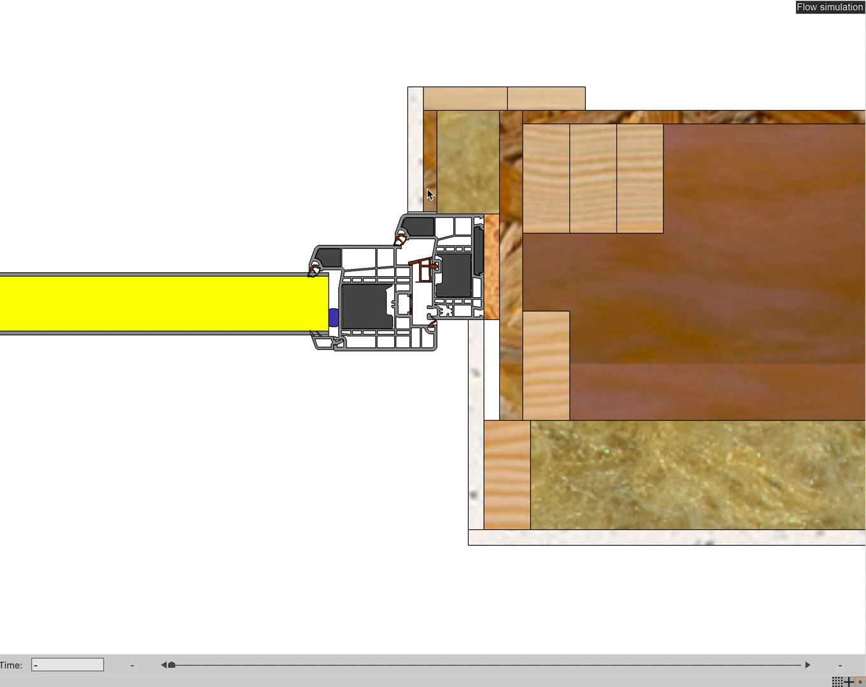
mouse_move(442, 96)
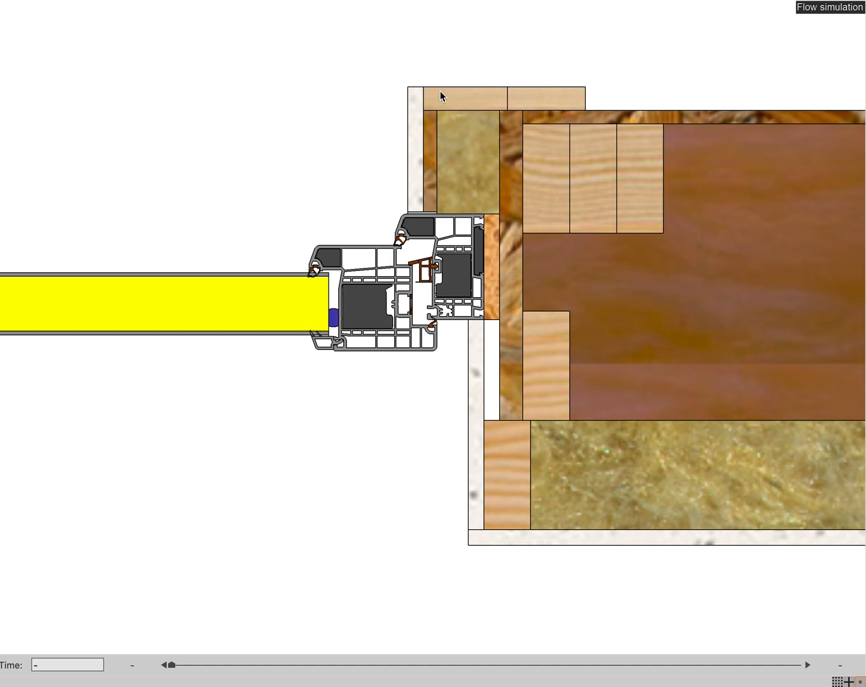
mouse_move(402, 133)
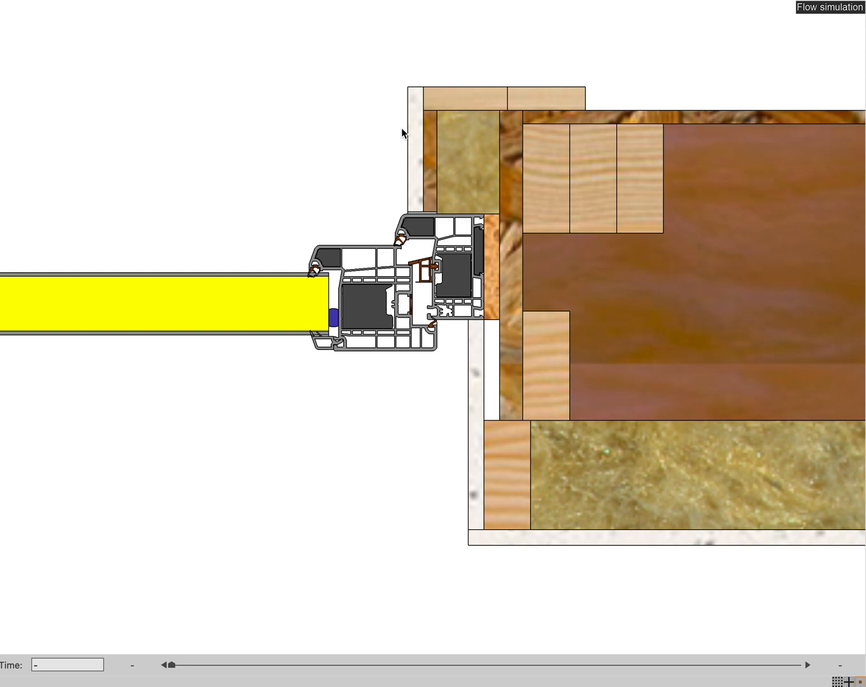
mouse_move(430, 205)
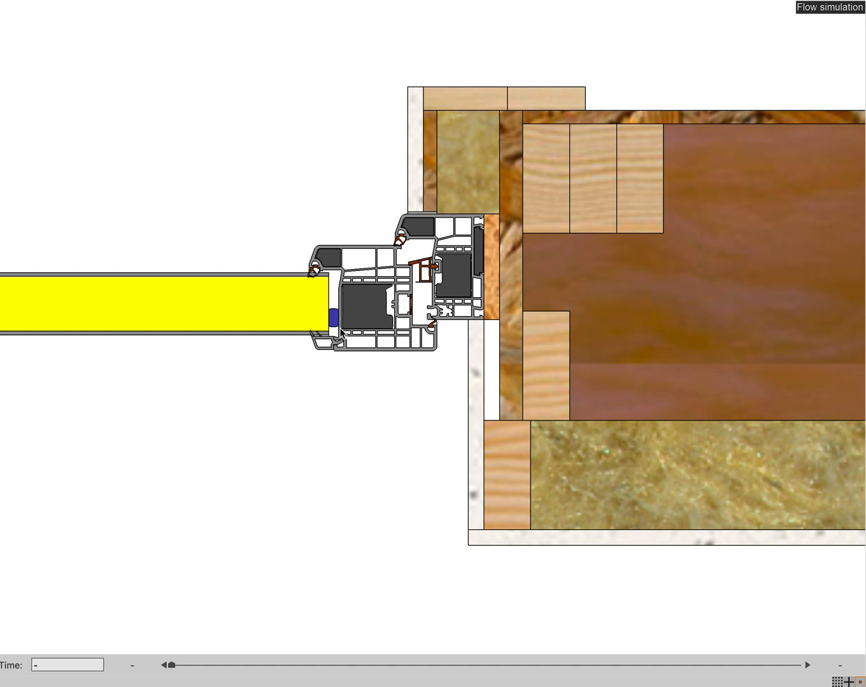
mouse_move(414, 252)
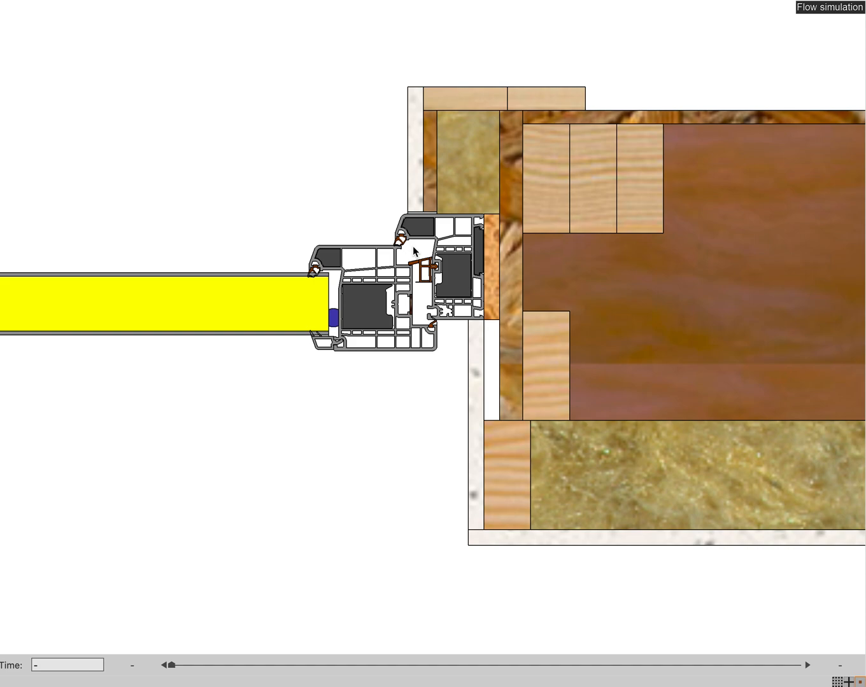
mouse_move(463, 170)
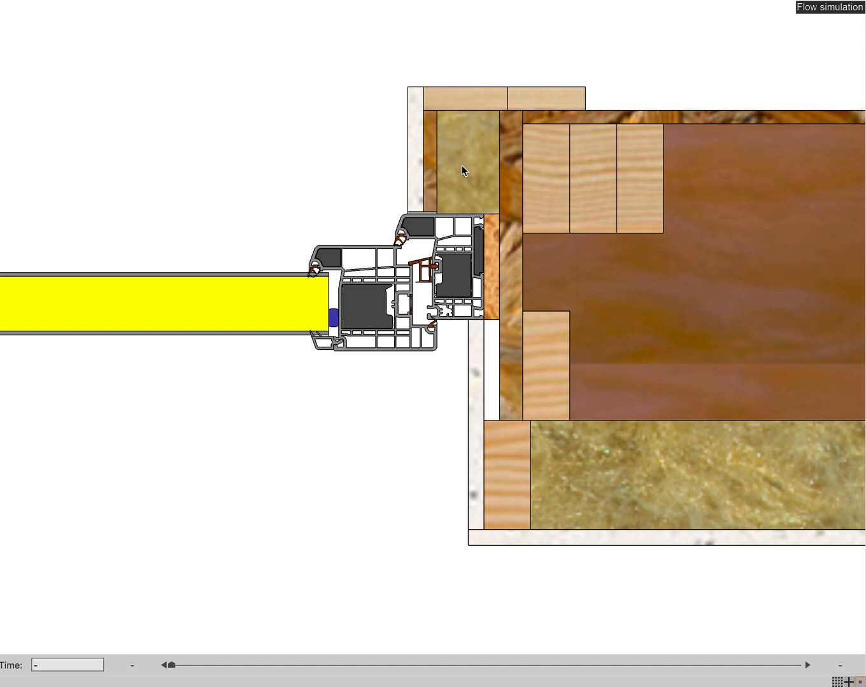
mouse_move(454, 194)
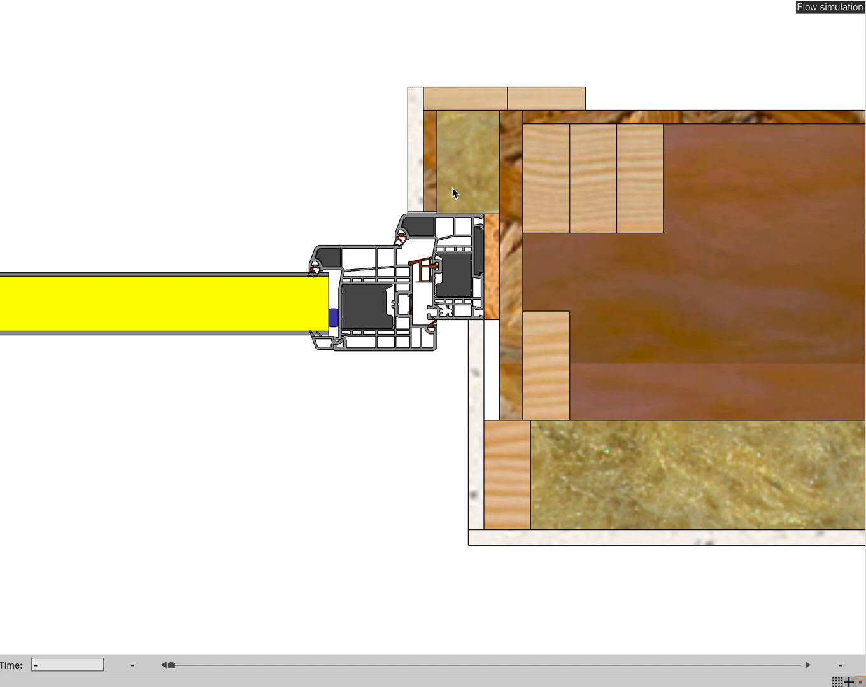
mouse_move(456, 239)
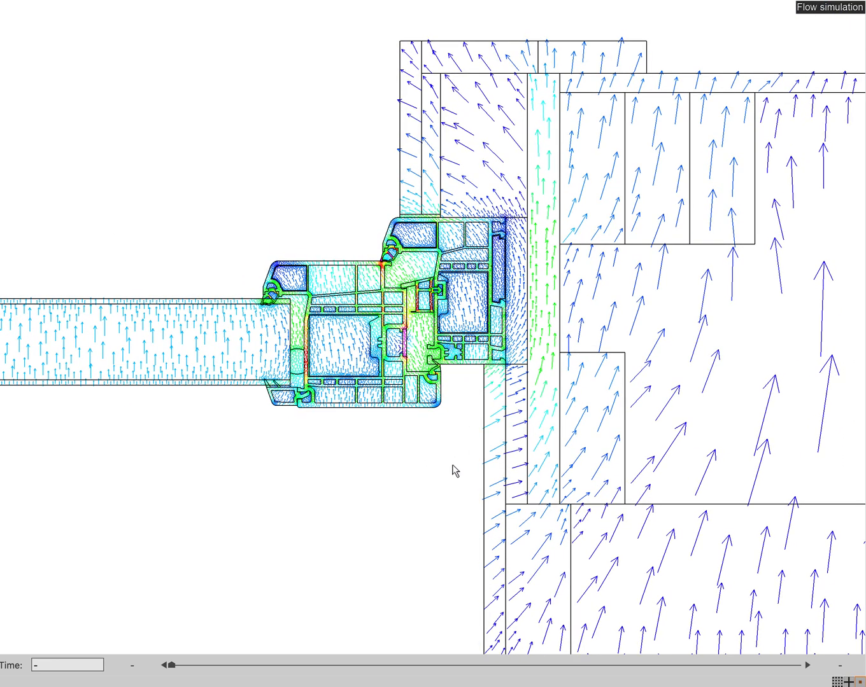
mouse_move(410, 275)
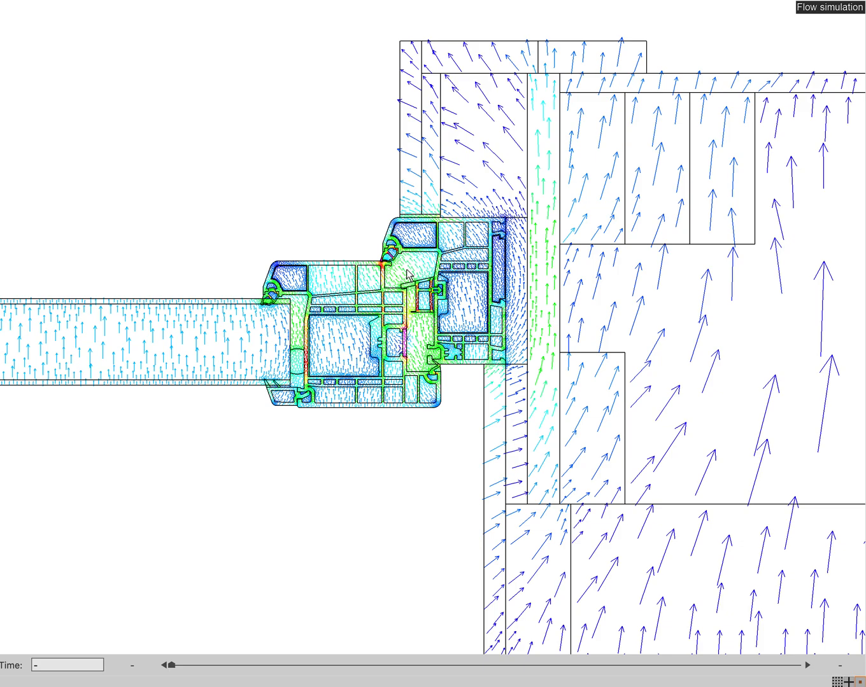
mouse_move(537, 355)
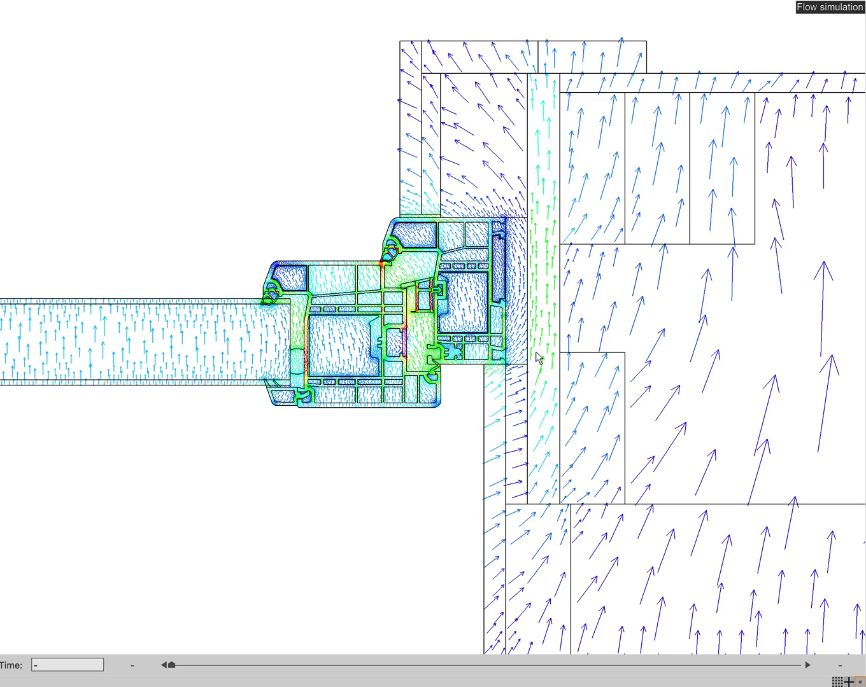
mouse_move(555, 153)
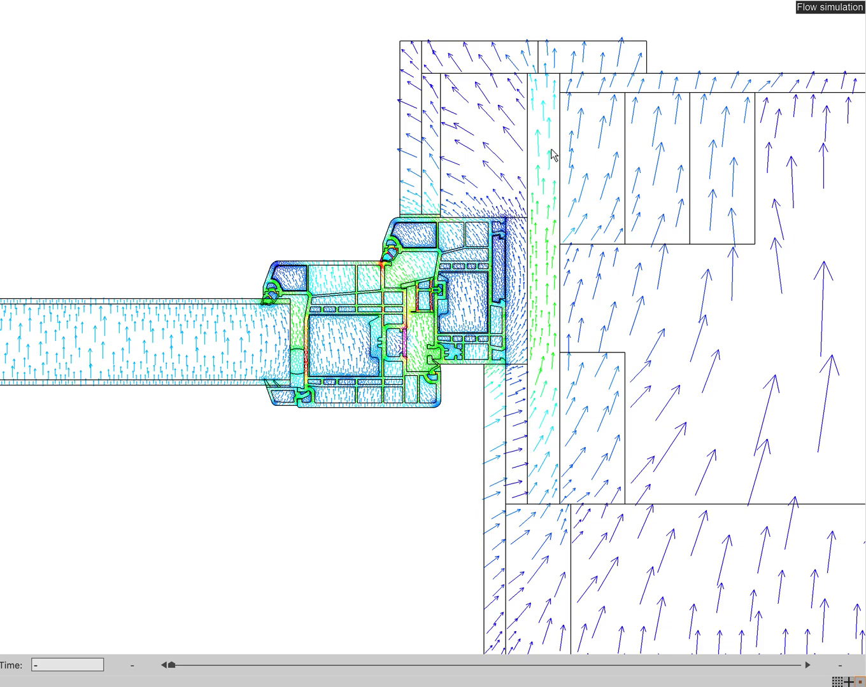
mouse_move(552, 247)
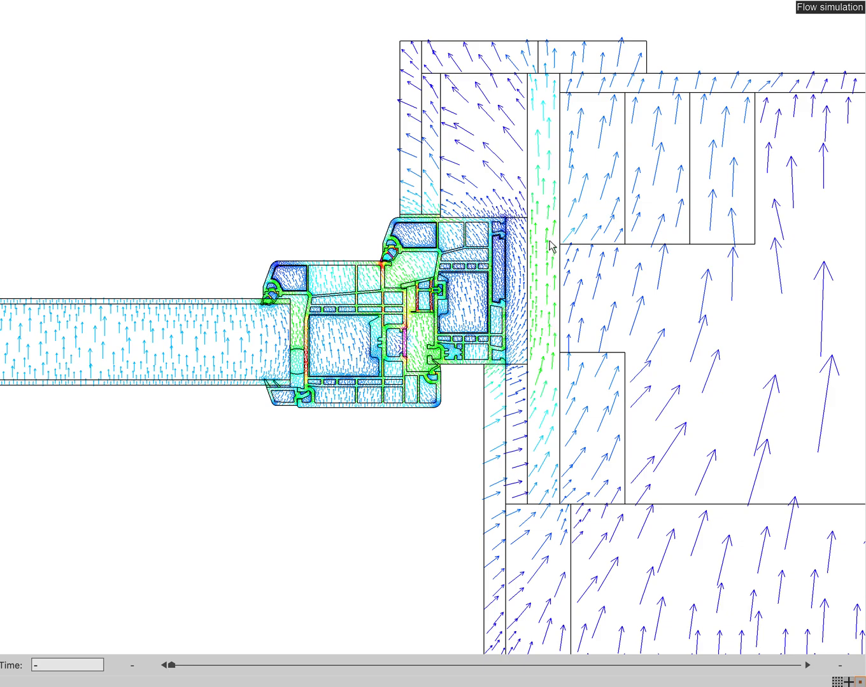
mouse_move(445, 141)
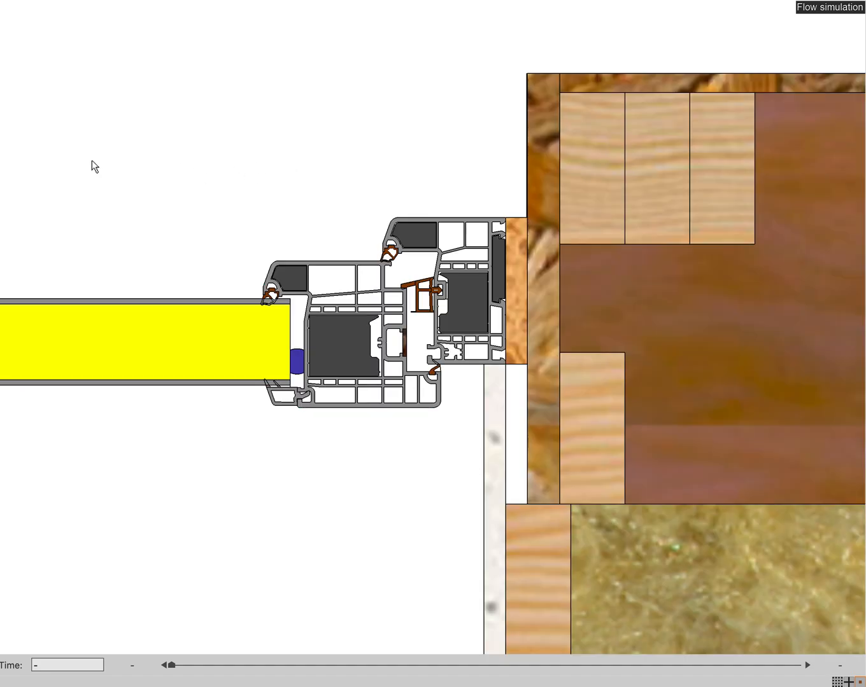
mouse_move(545, 121)
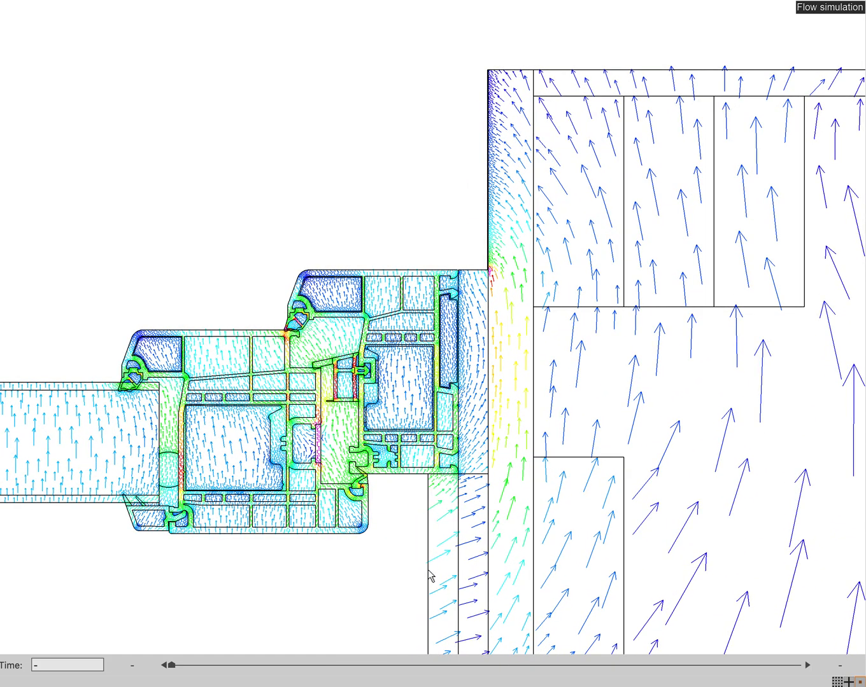
mouse_move(509, 550)
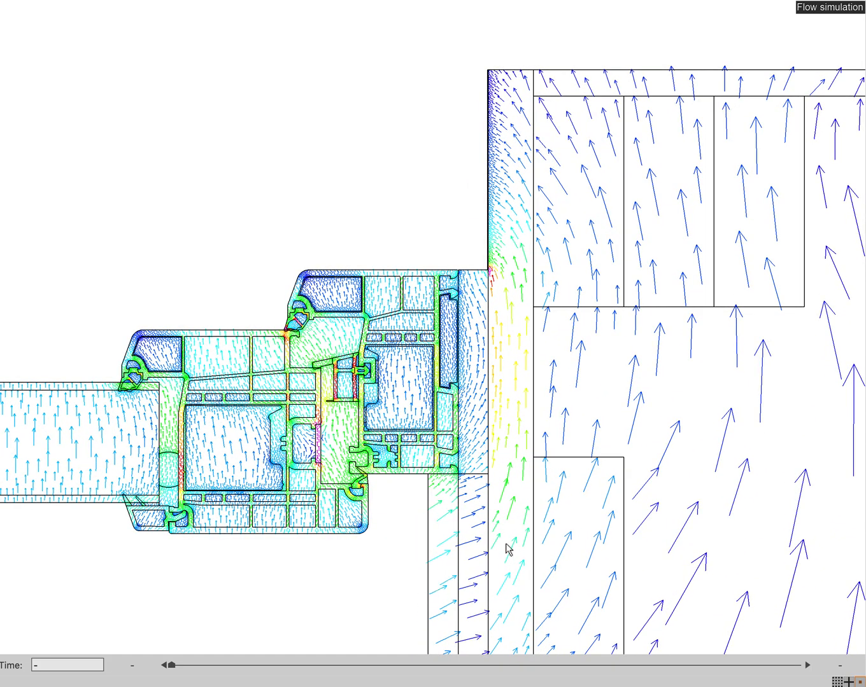
mouse_move(522, 448)
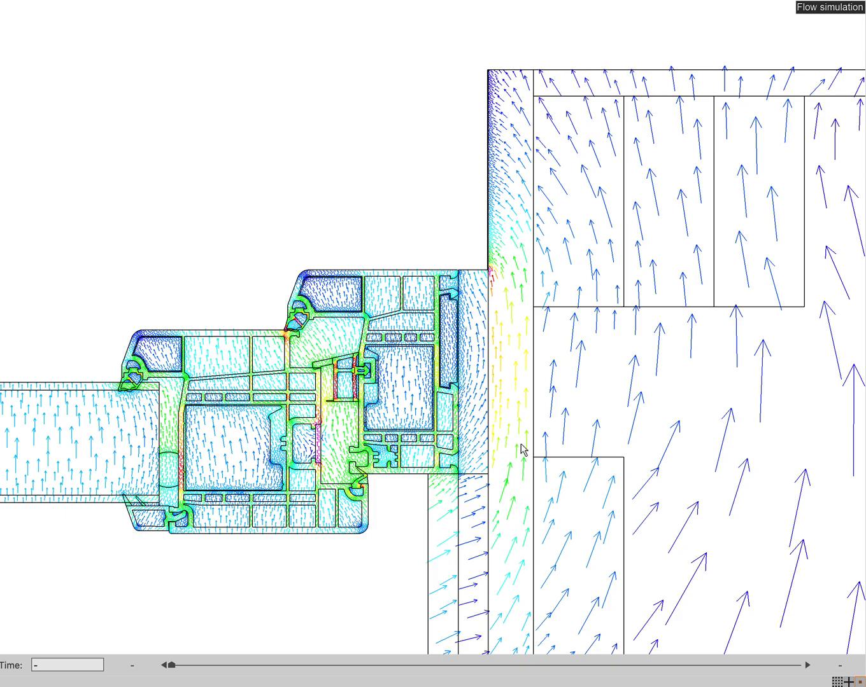
mouse_move(517, 317)
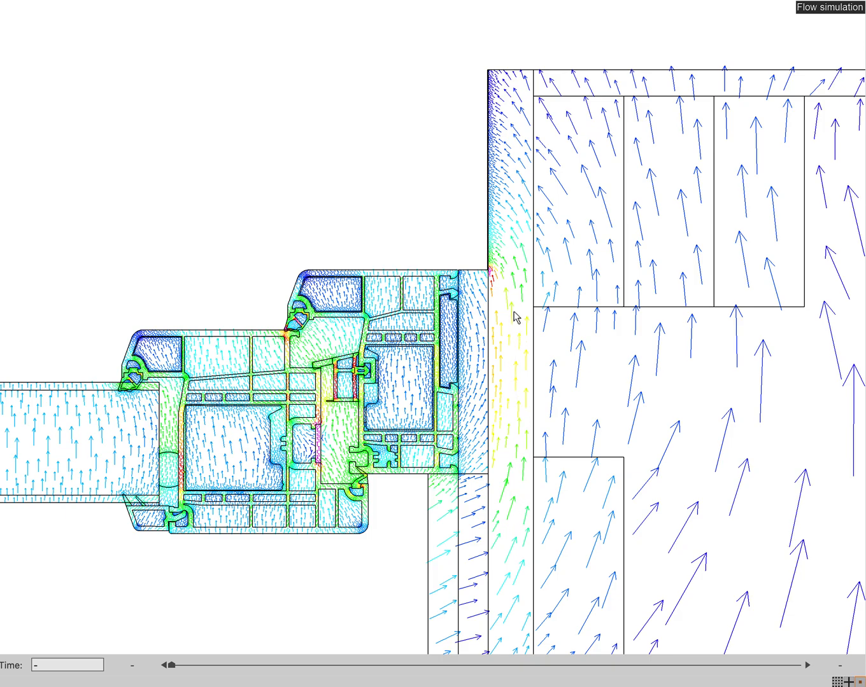
mouse_move(524, 453)
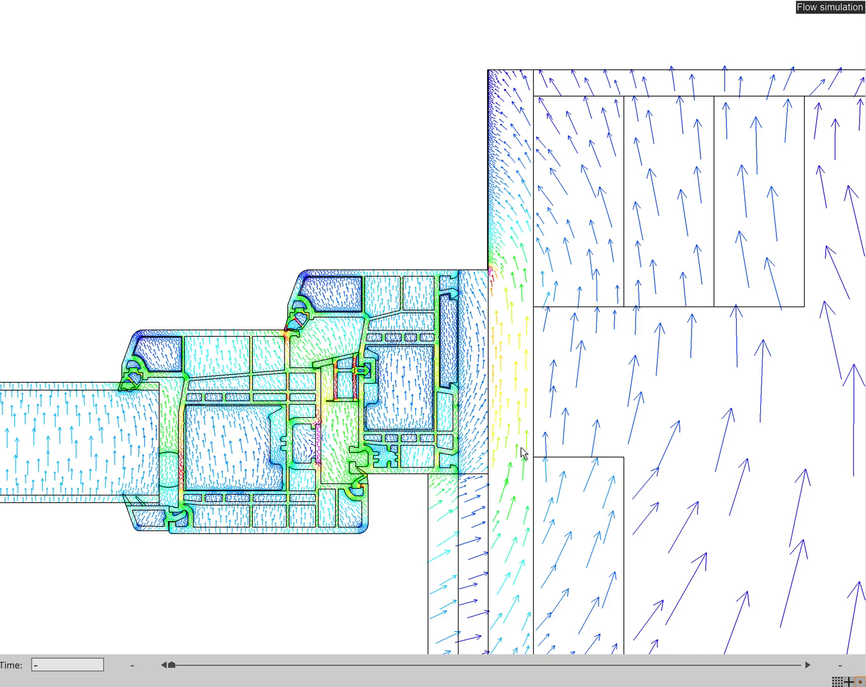
mouse_move(489, 458)
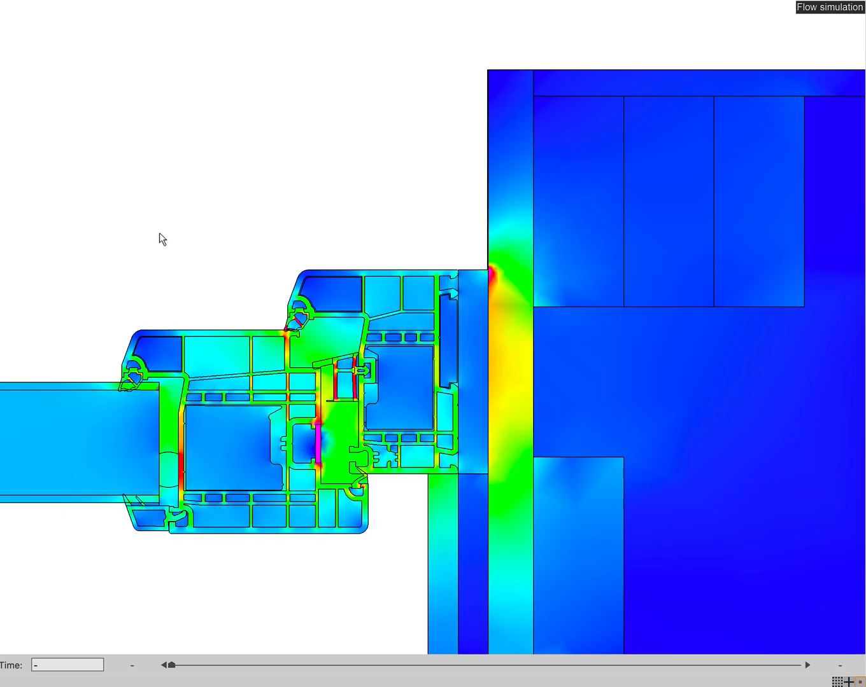
mouse_move(509, 343)
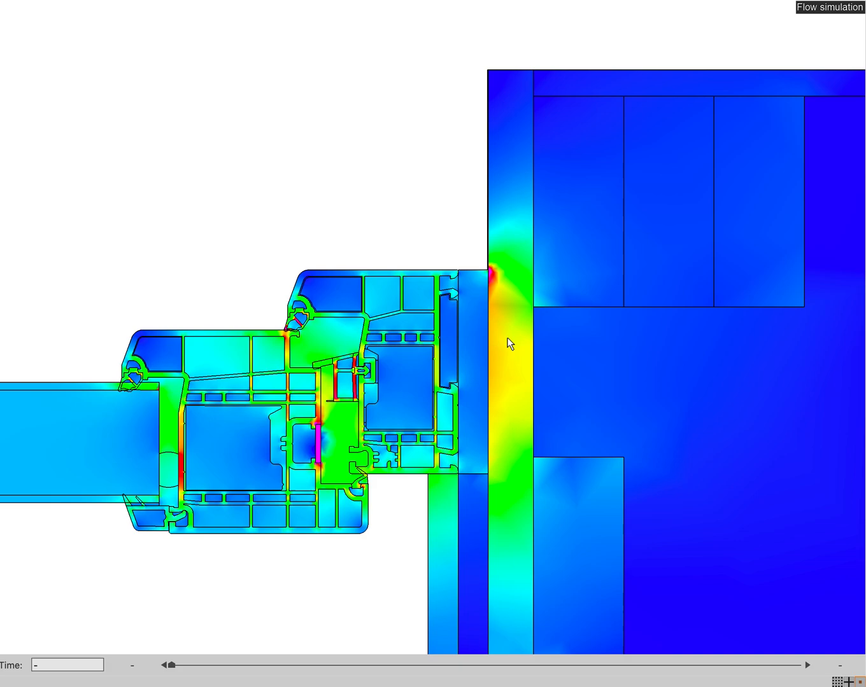
mouse_move(522, 357)
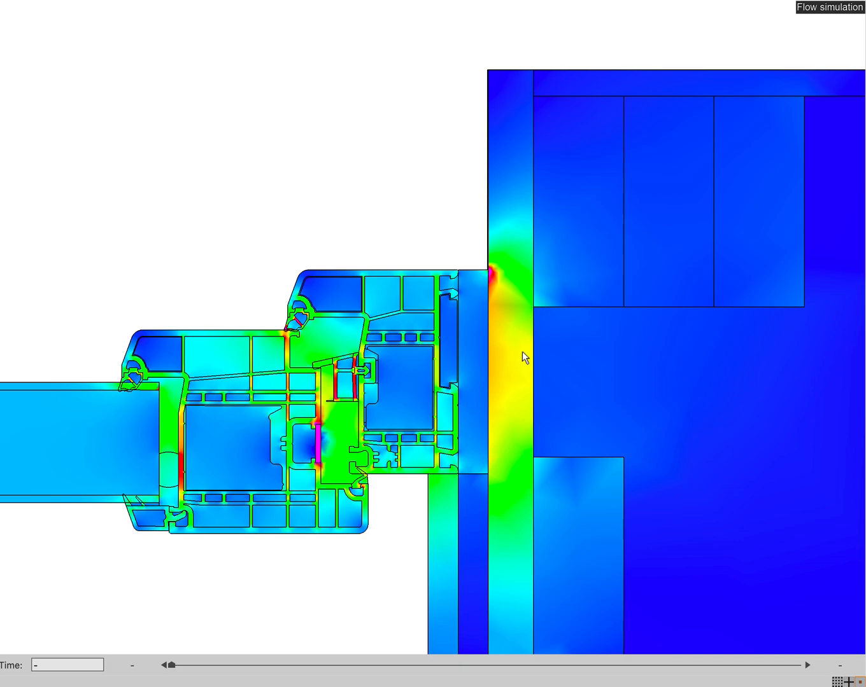
mouse_move(416, 388)
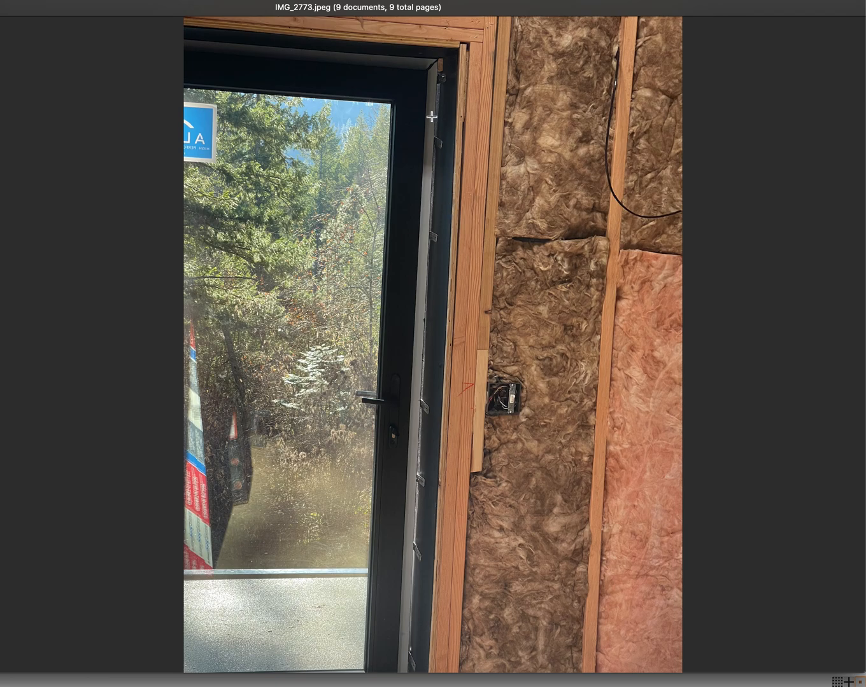
- Advance through the site photos to the drywalled wall beside the door jamb
key("right")
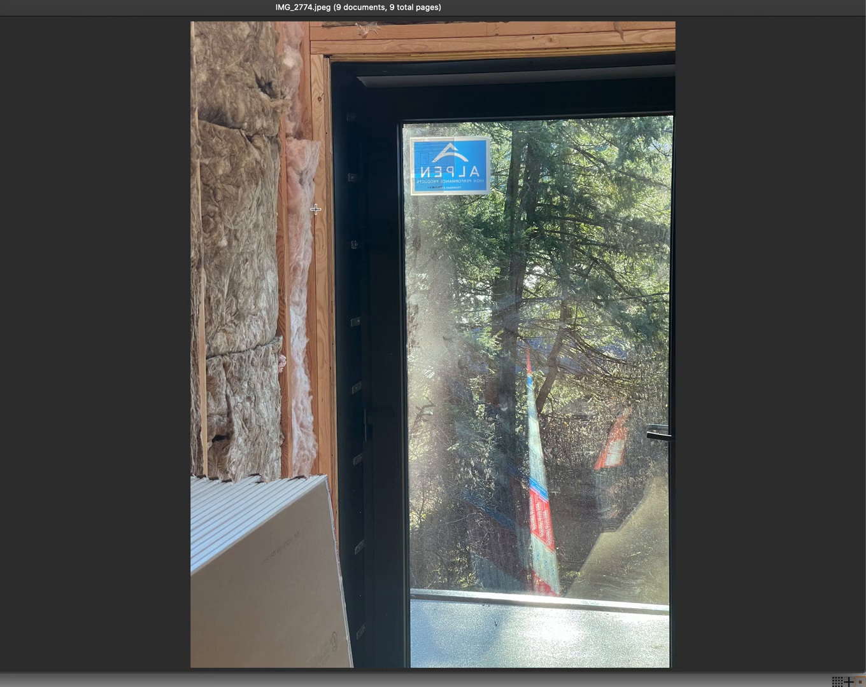
mouse_move(354, 237)
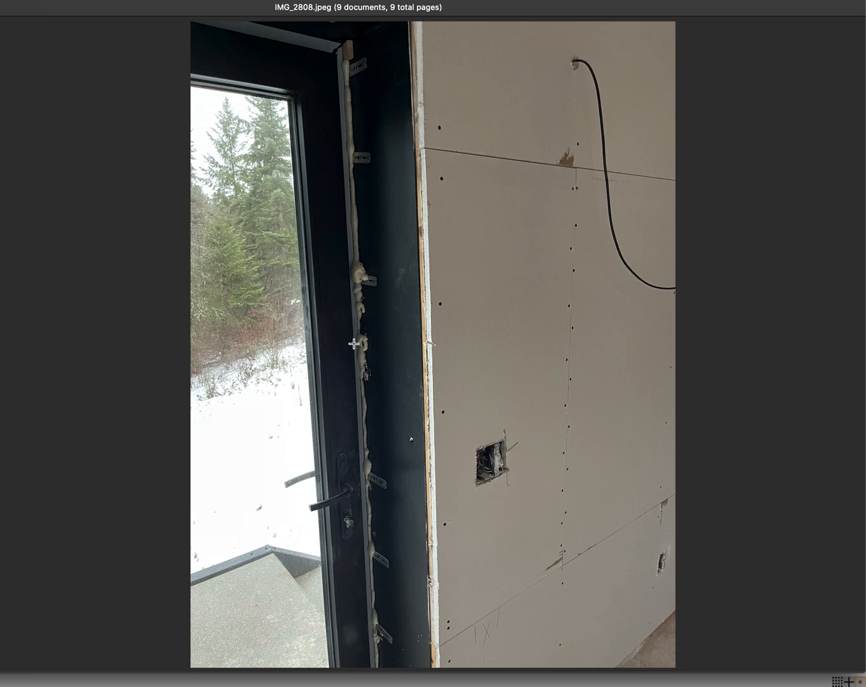
mouse_move(355, 349)
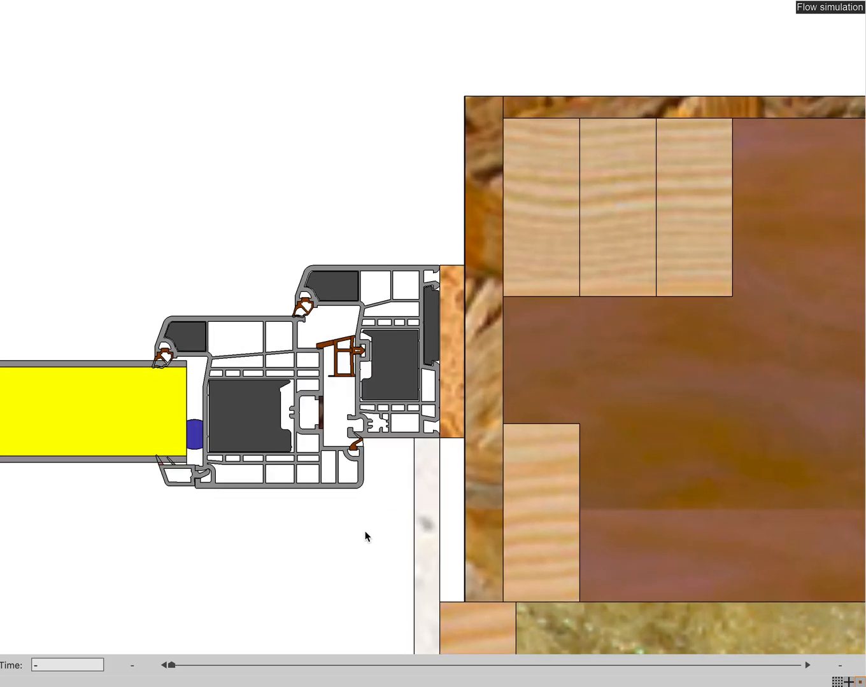
mouse_move(470, 584)
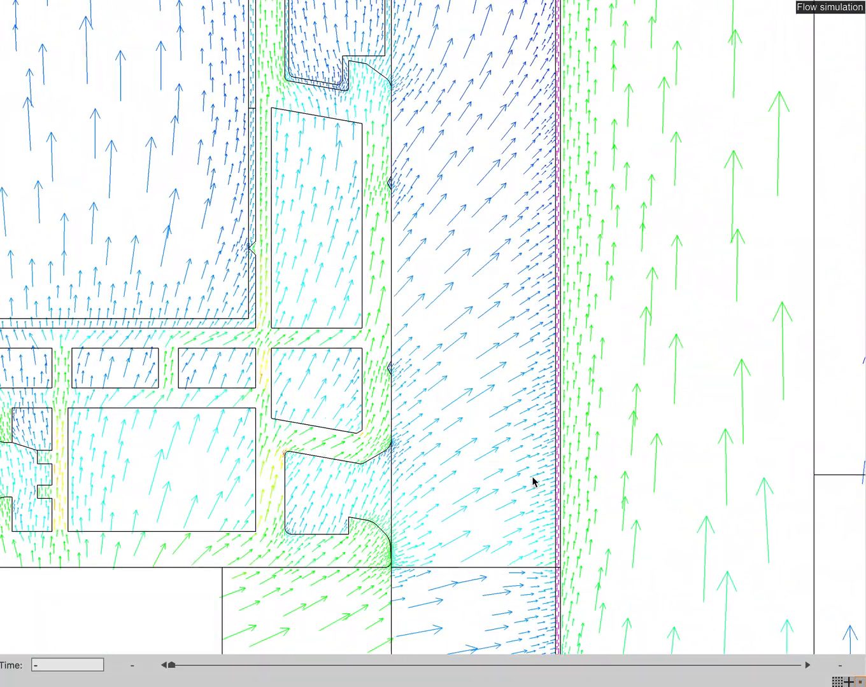
mouse_move(598, 254)
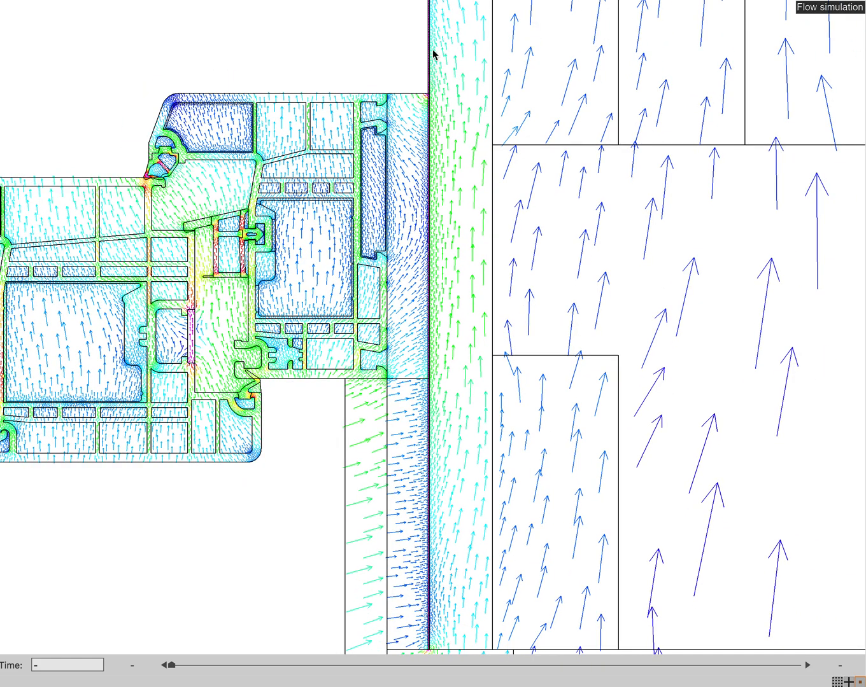
mouse_move(435, 67)
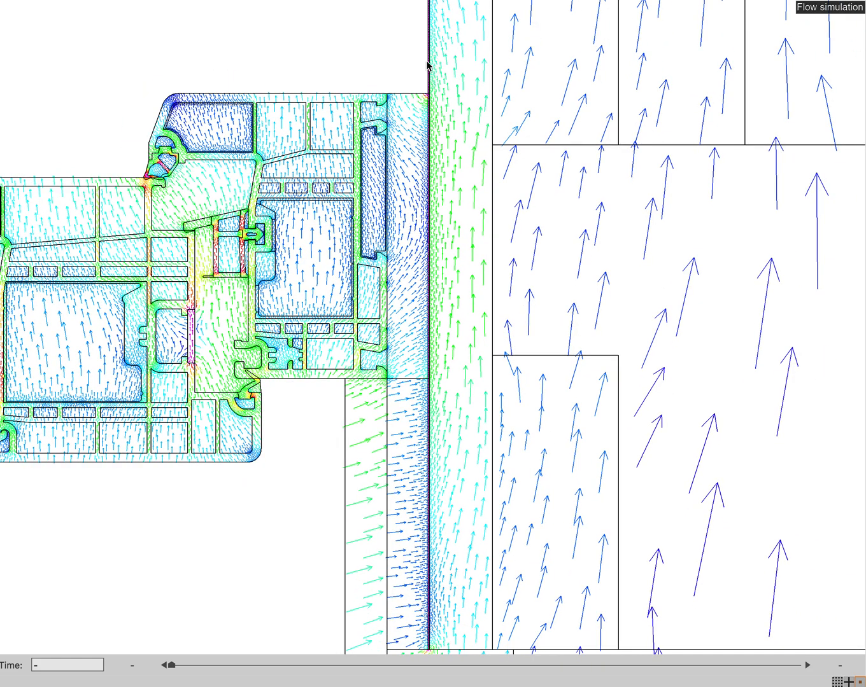
mouse_move(325, 87)
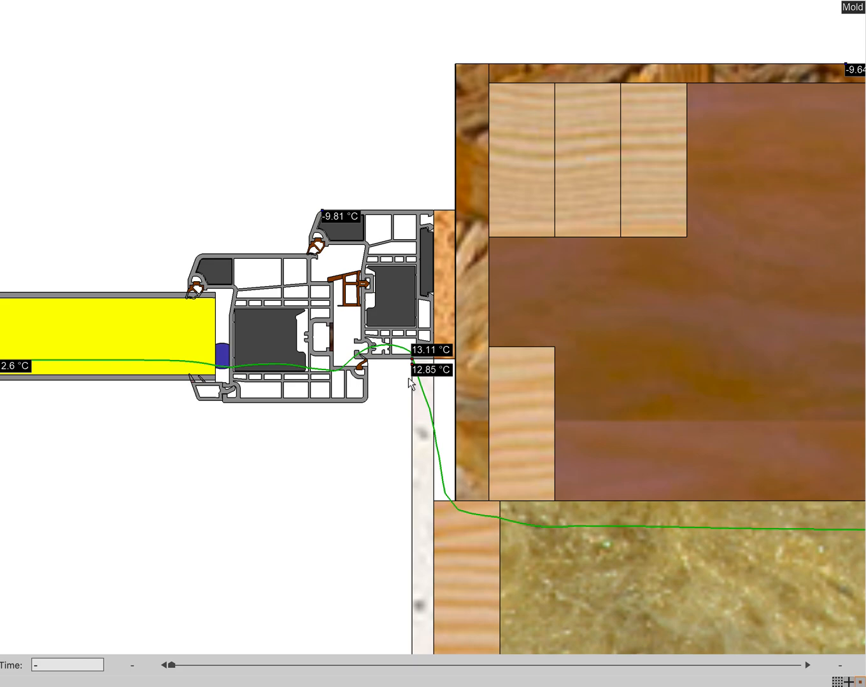
mouse_move(464, 284)
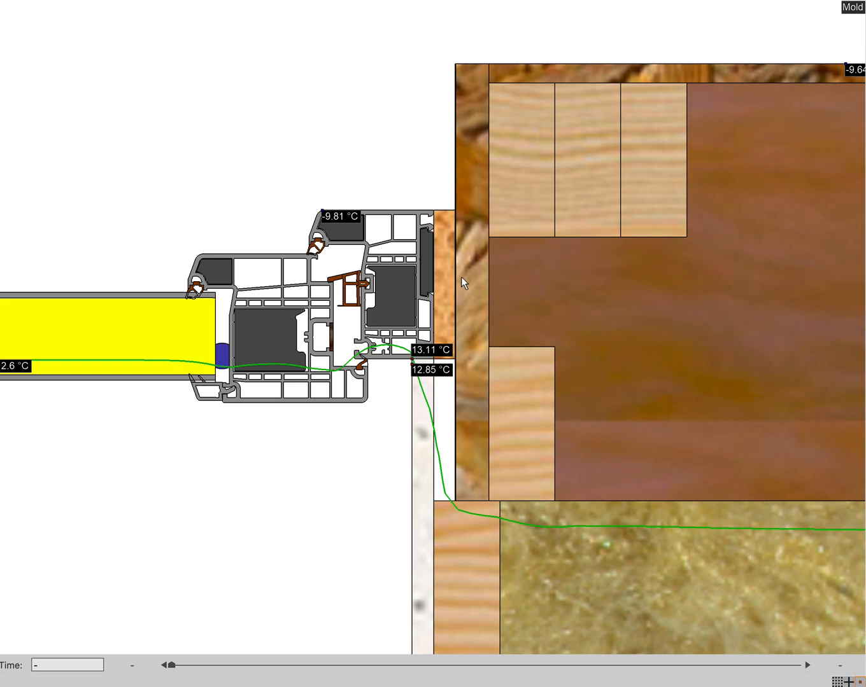
mouse_move(659, 283)
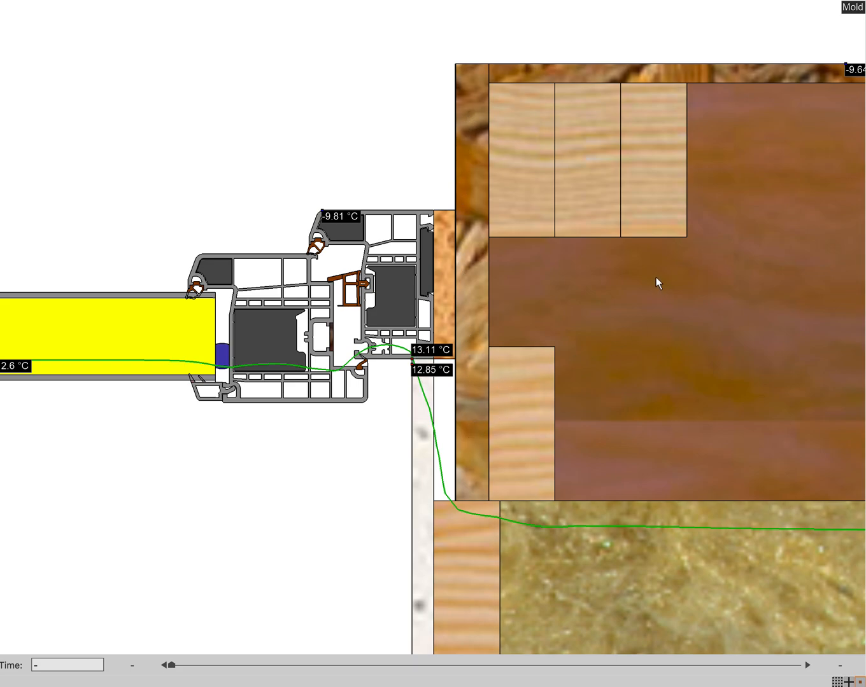
mouse_move(279, 318)
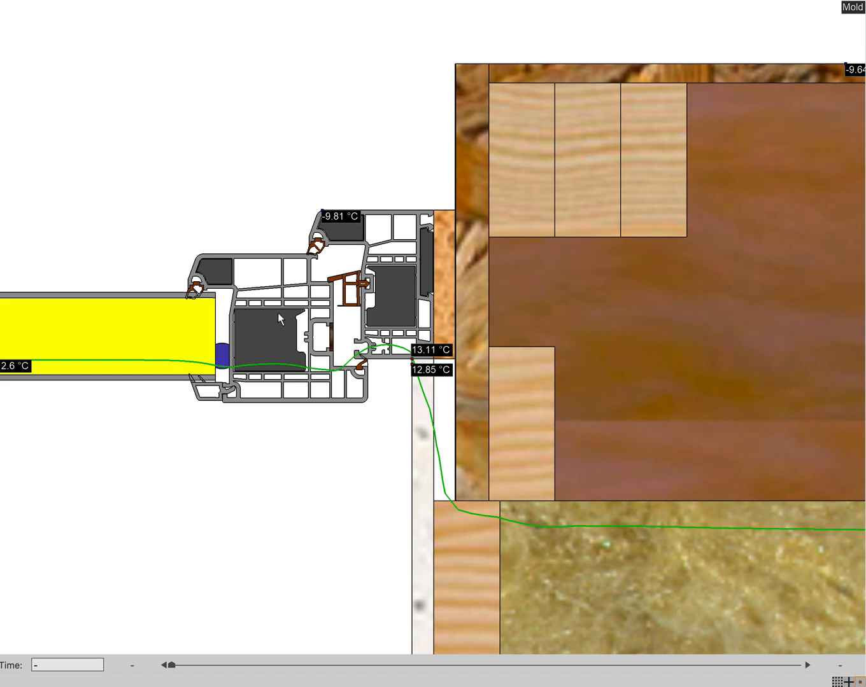
mouse_move(461, 159)
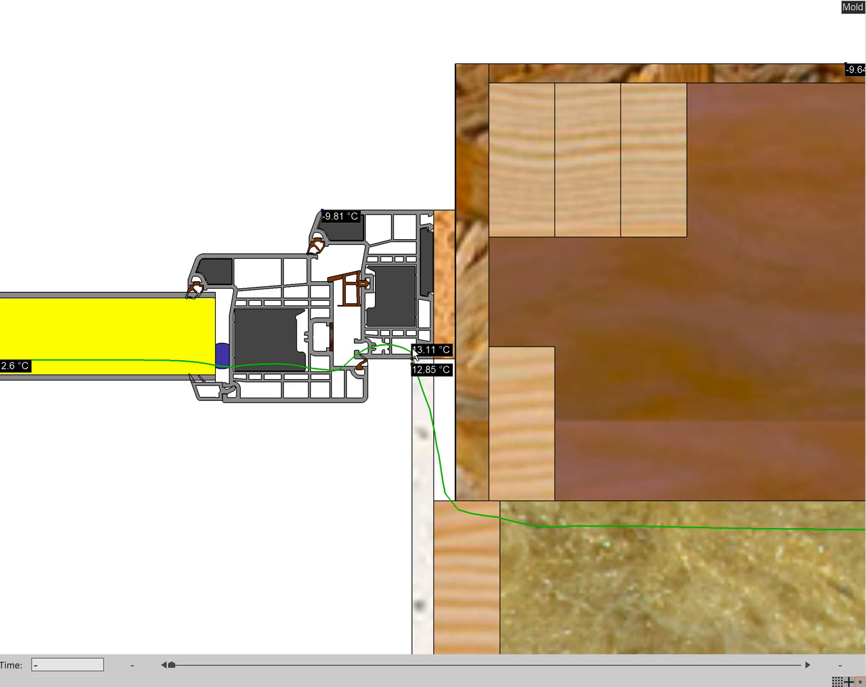
mouse_move(395, 362)
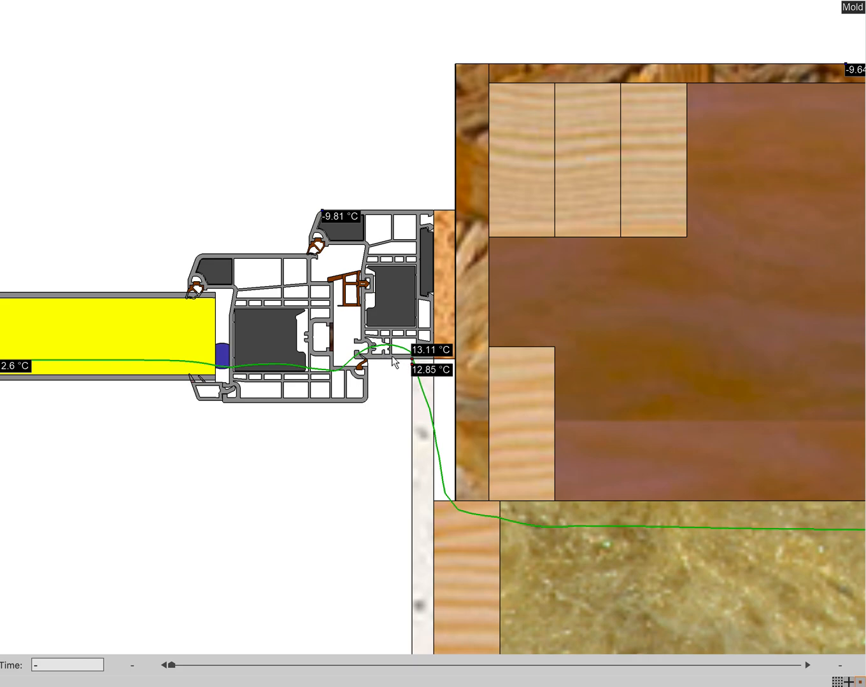
mouse_move(382, 349)
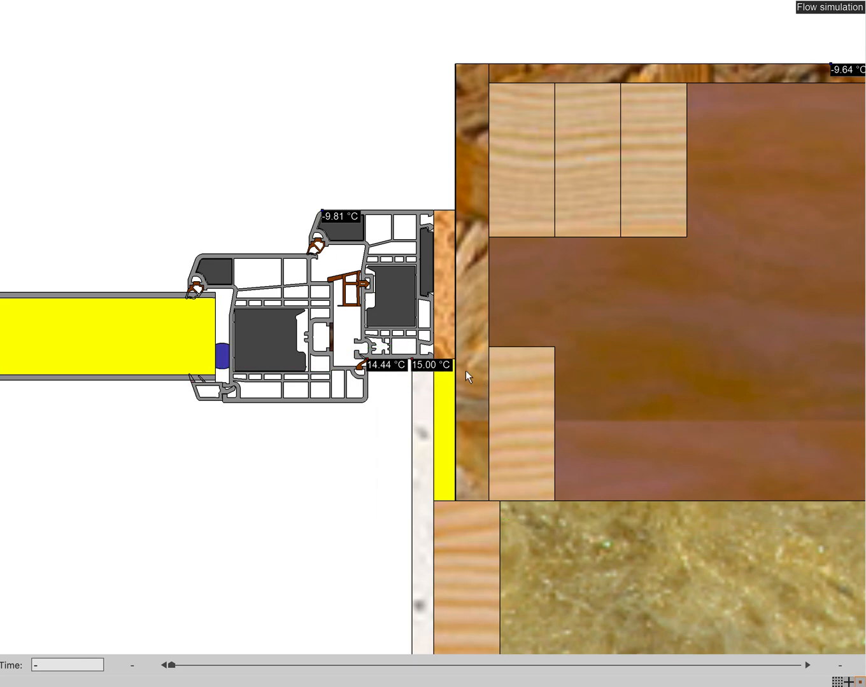
mouse_move(446, 443)
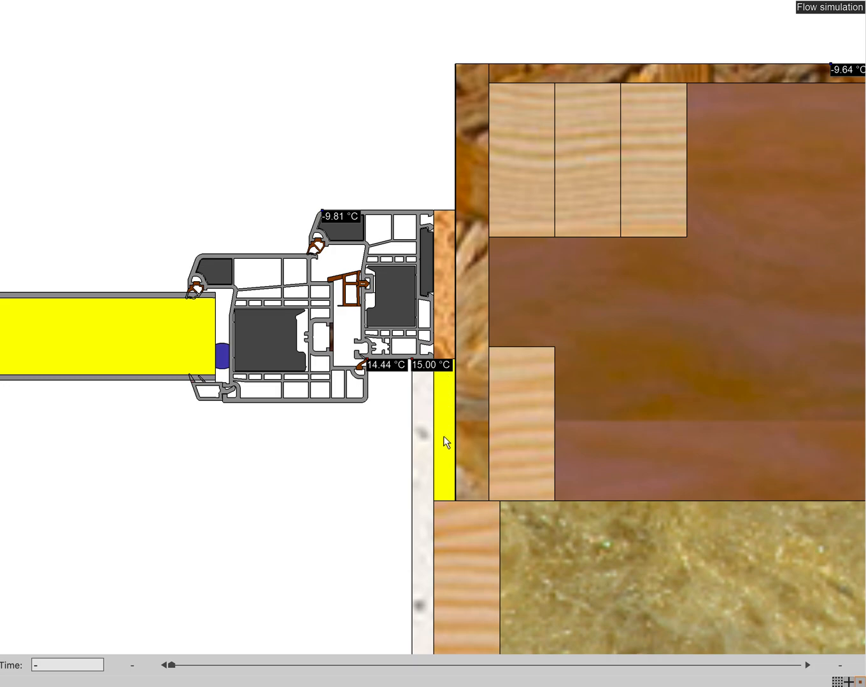
mouse_move(445, 482)
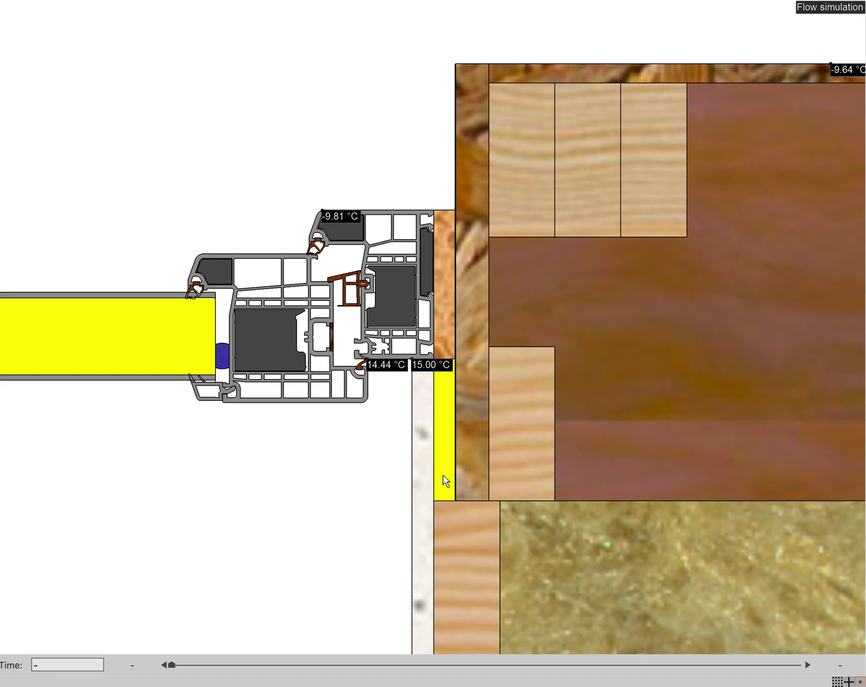
mouse_move(351, 452)
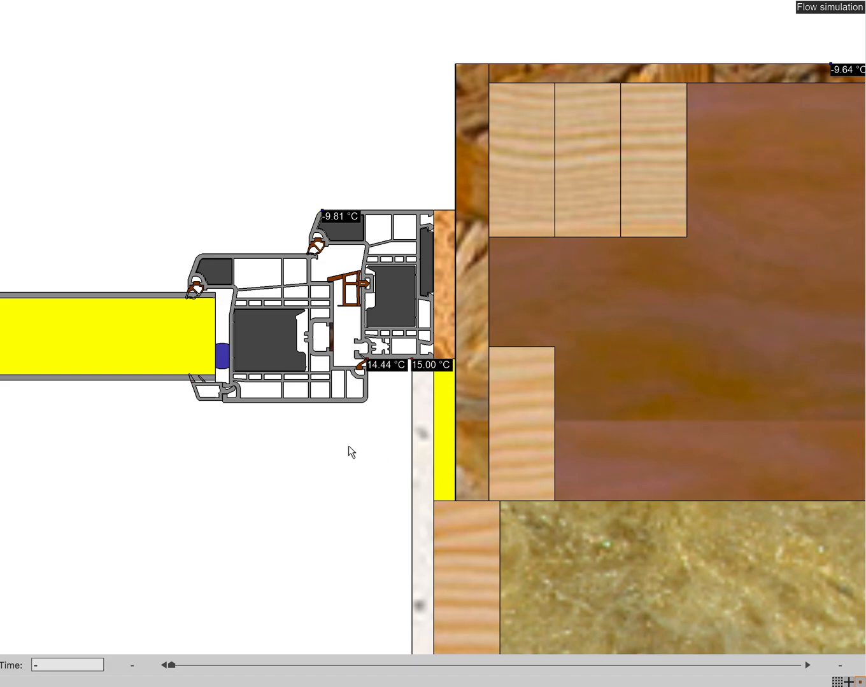
mouse_move(561, 443)
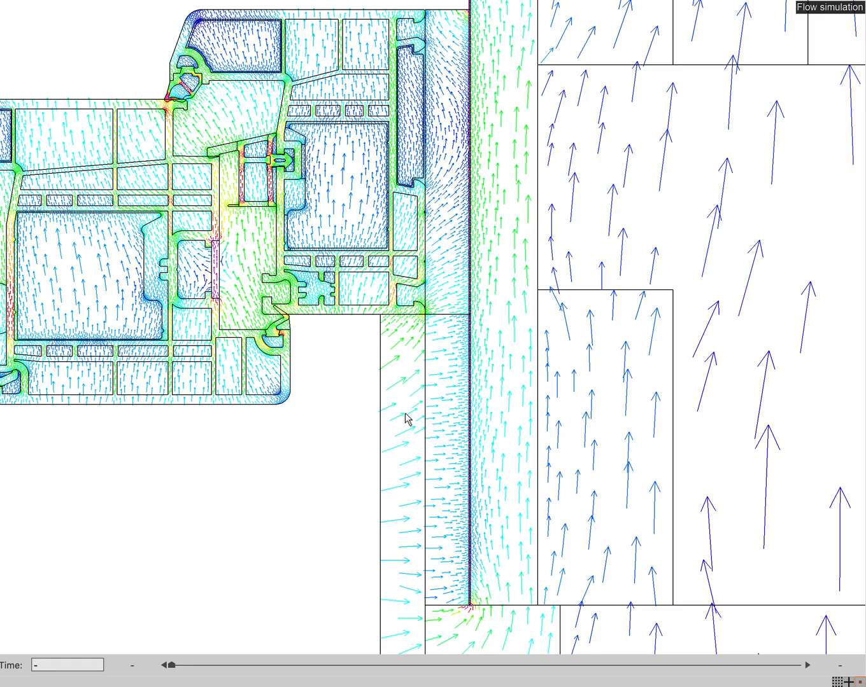
mouse_move(461, 428)
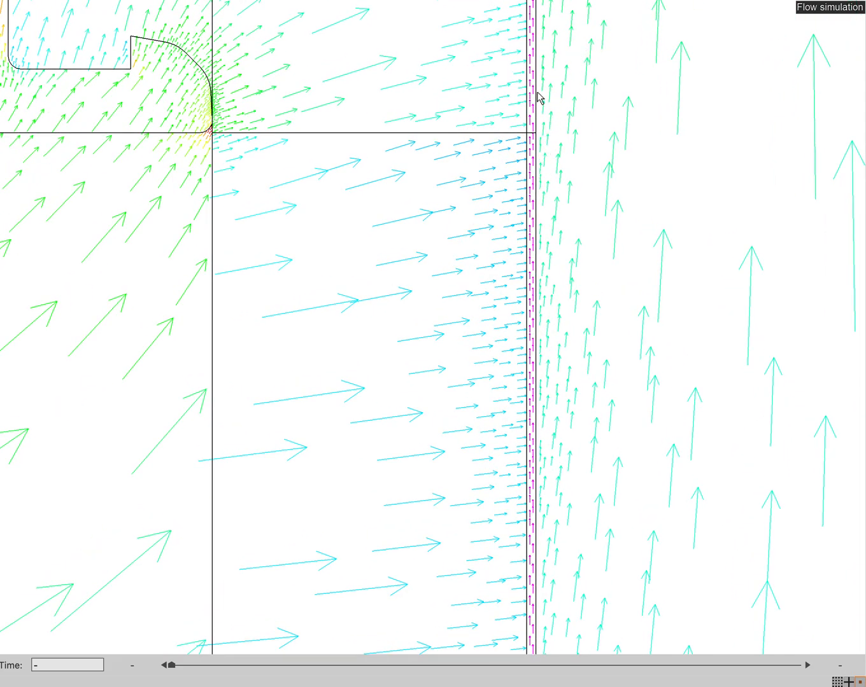
mouse_move(534, 159)
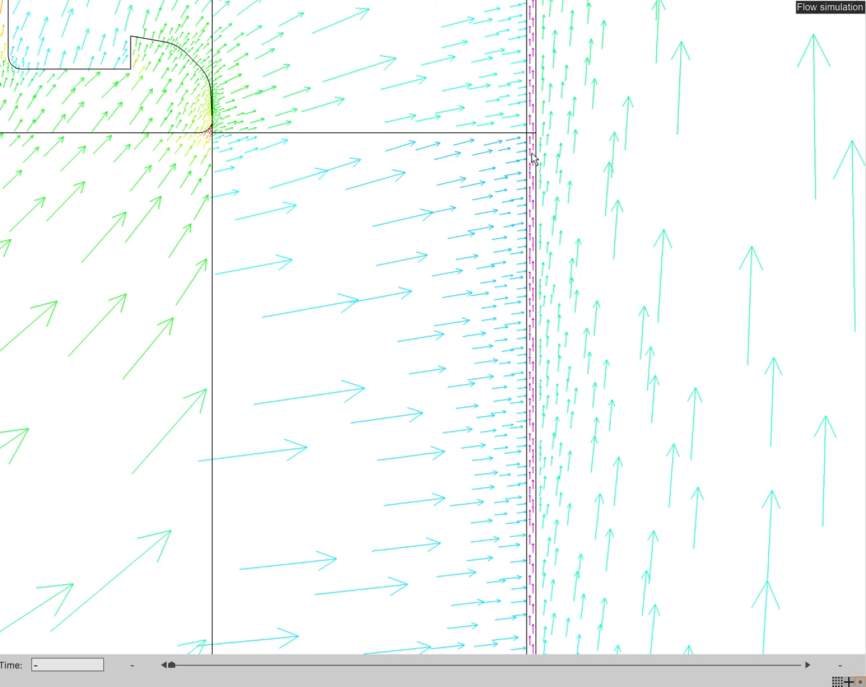
mouse_move(519, 145)
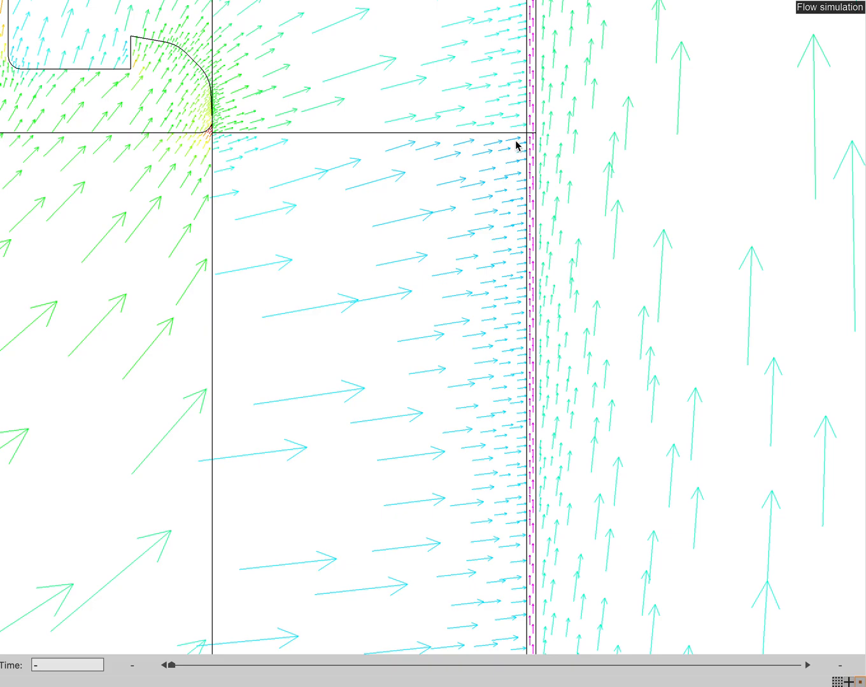